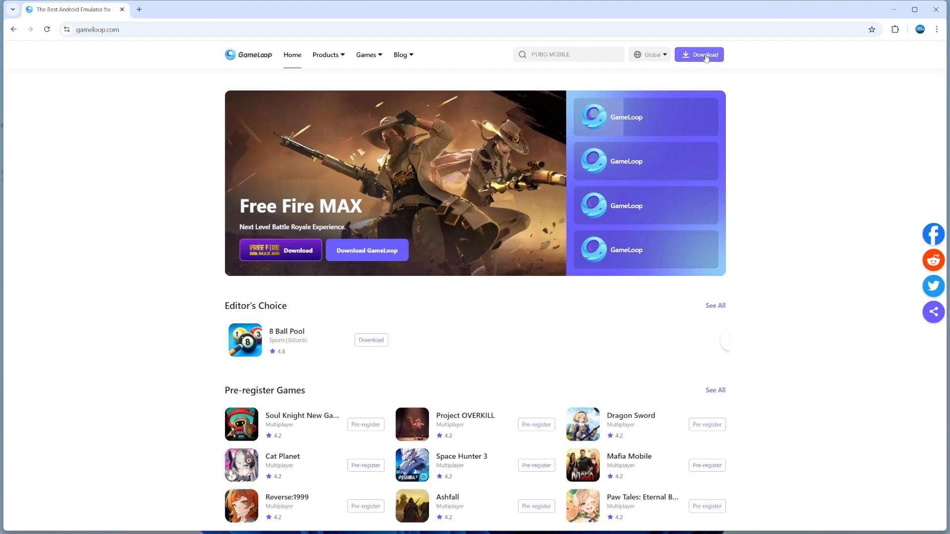
pyautogui.moveTo(712, 68)
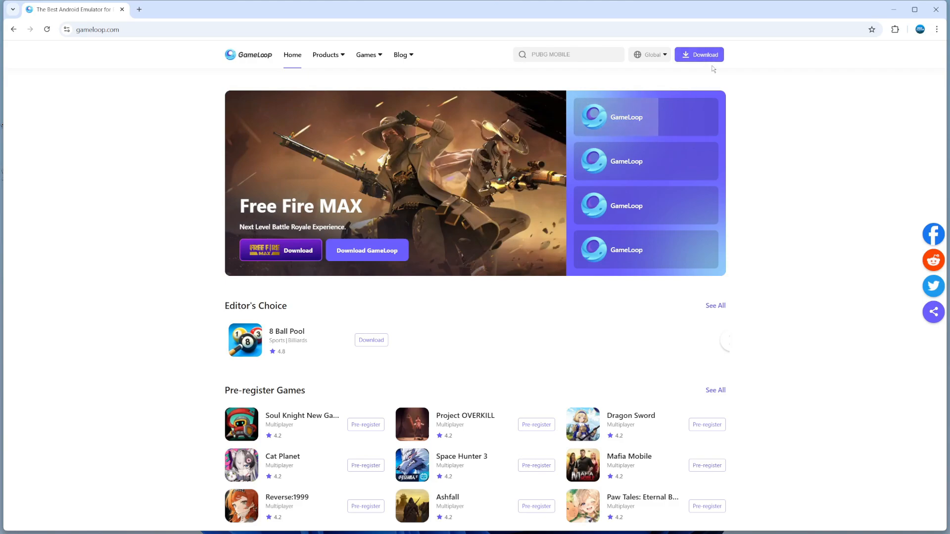
# - Download the GameLoop installer from gameloop.com
pyautogui.click(901, 29)
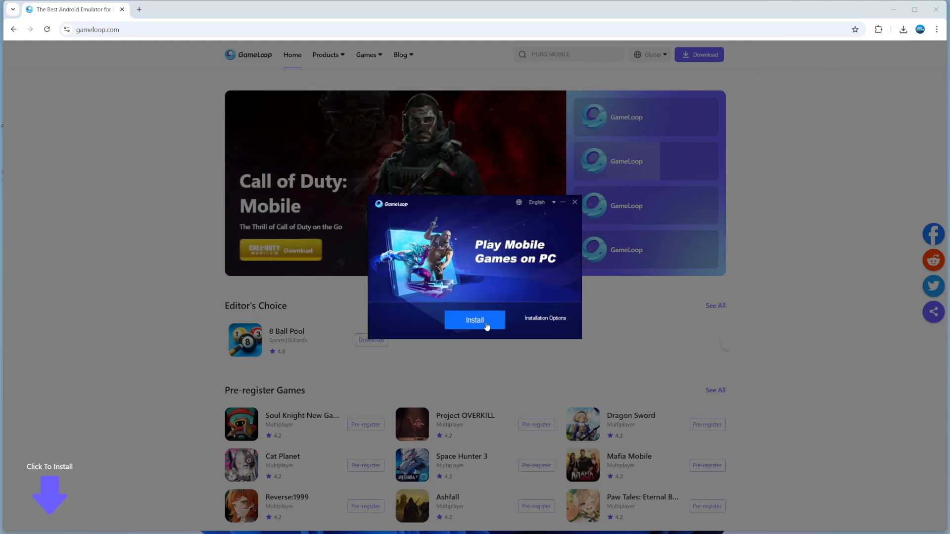
# - Install GameLoop with the default setup settings
pyautogui.click(475, 320)
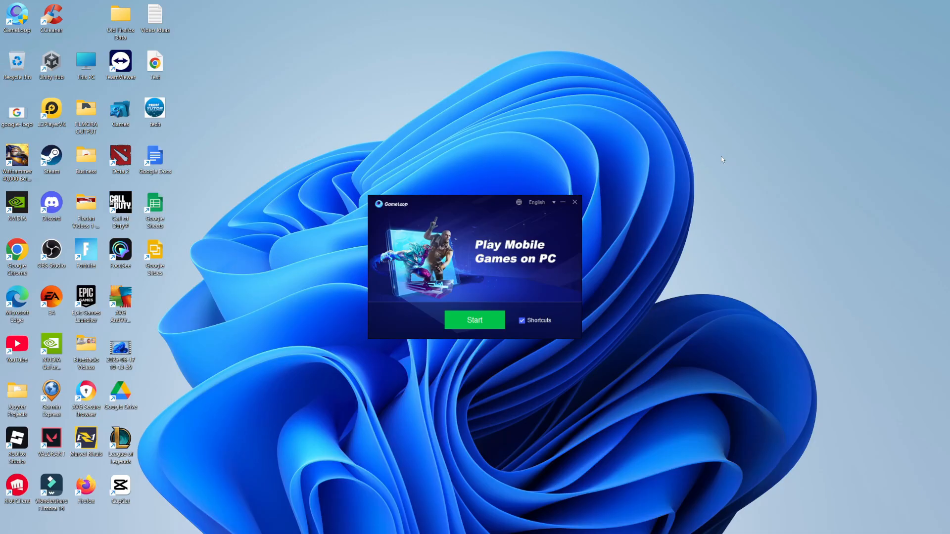
pyautogui.moveTo(569, 318)
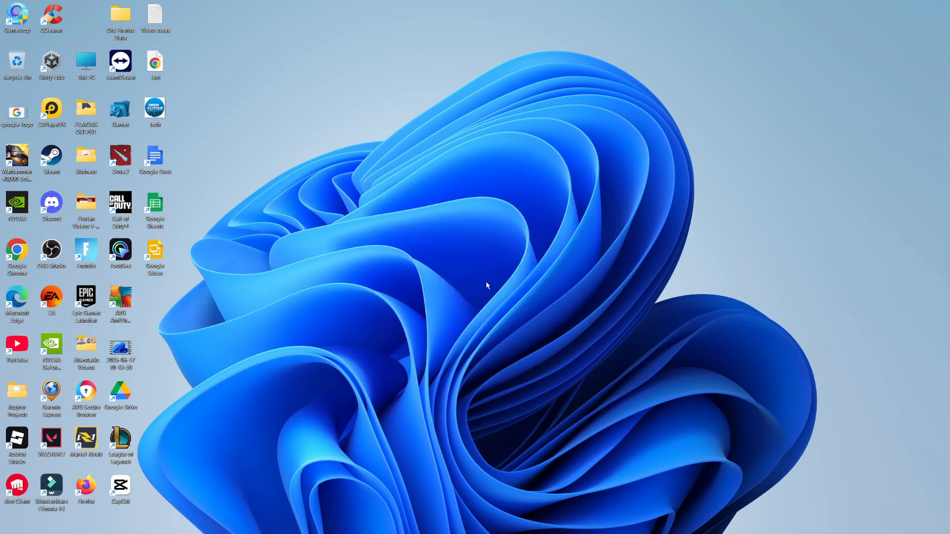
pyautogui.moveTo(512, 292)
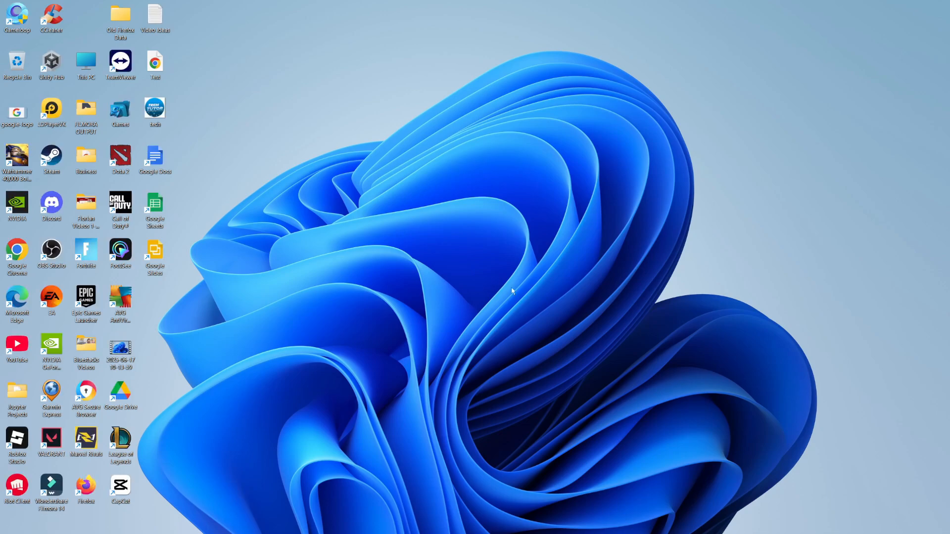
# - Launch GameLoop from its desktop shortcut and scroll the Home page to the Leaderboard
pyautogui.doubleClick(17, 17)
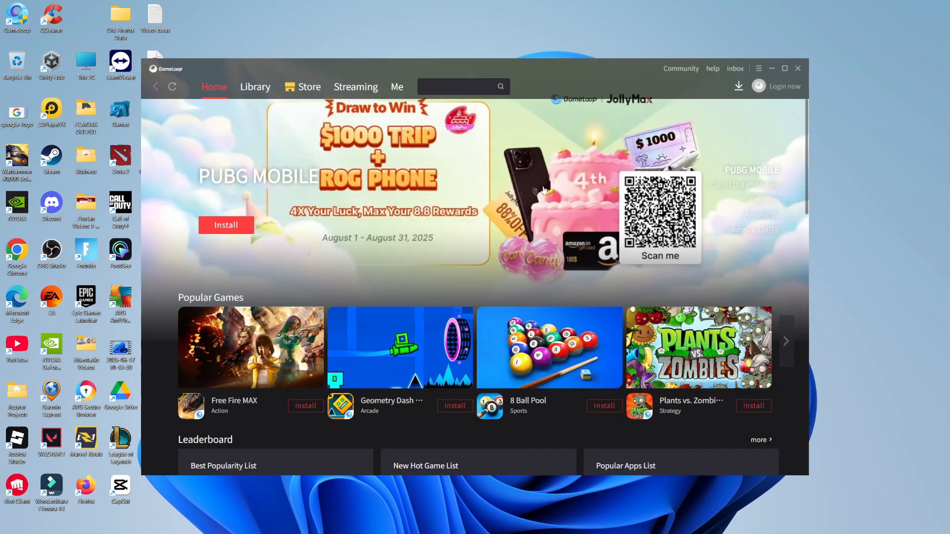
pyautogui.scroll(-3)
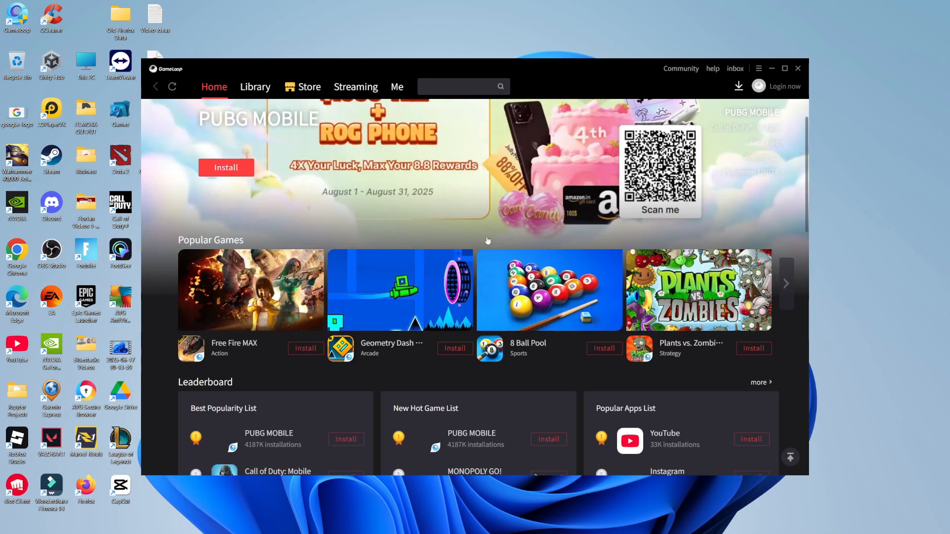
pyautogui.scroll(-3)
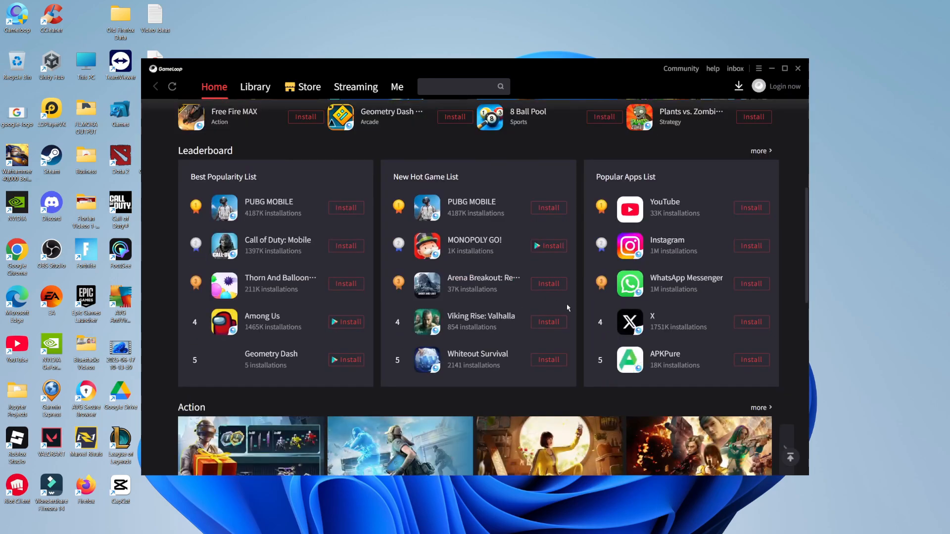
pyautogui.scroll(3)
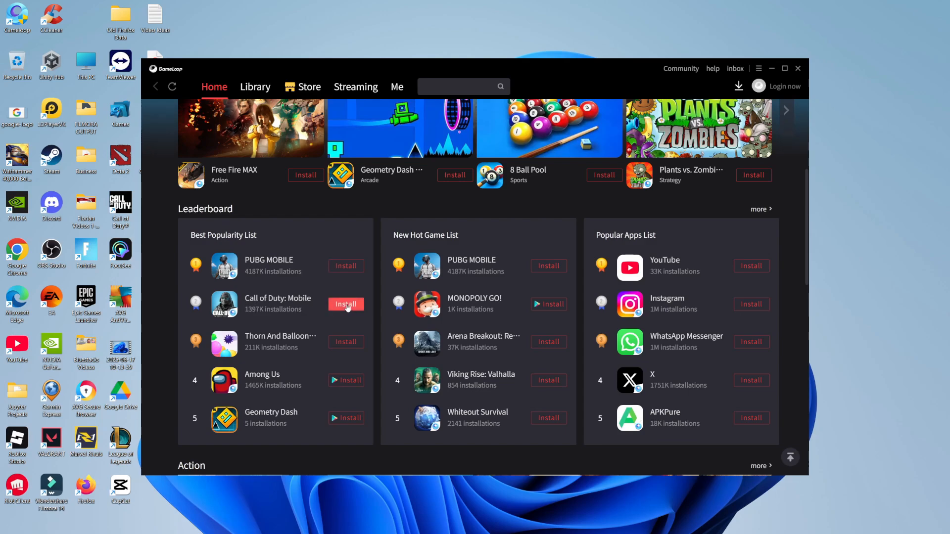
# - Install Call of Duty: Mobile and check its progress in the download tasks panel
pyautogui.click(345, 304)
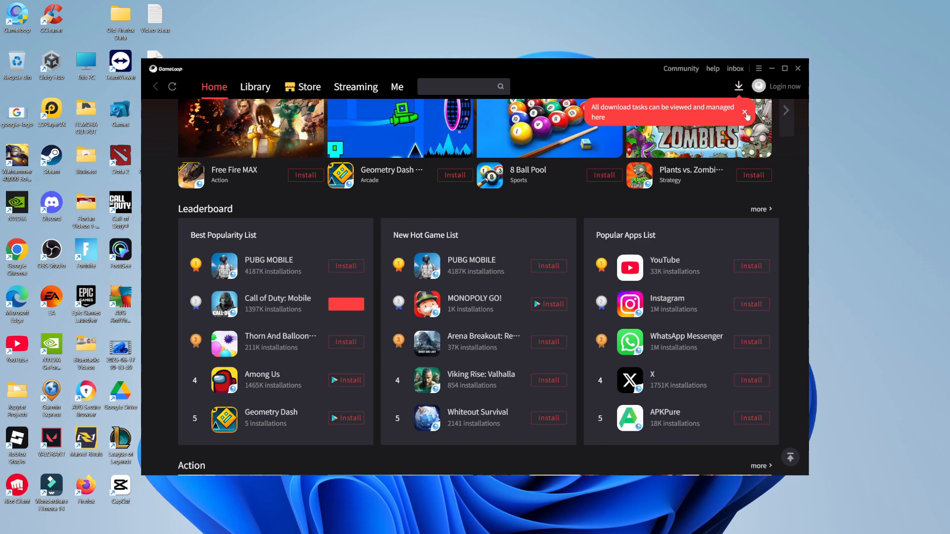
pyautogui.click(739, 85)
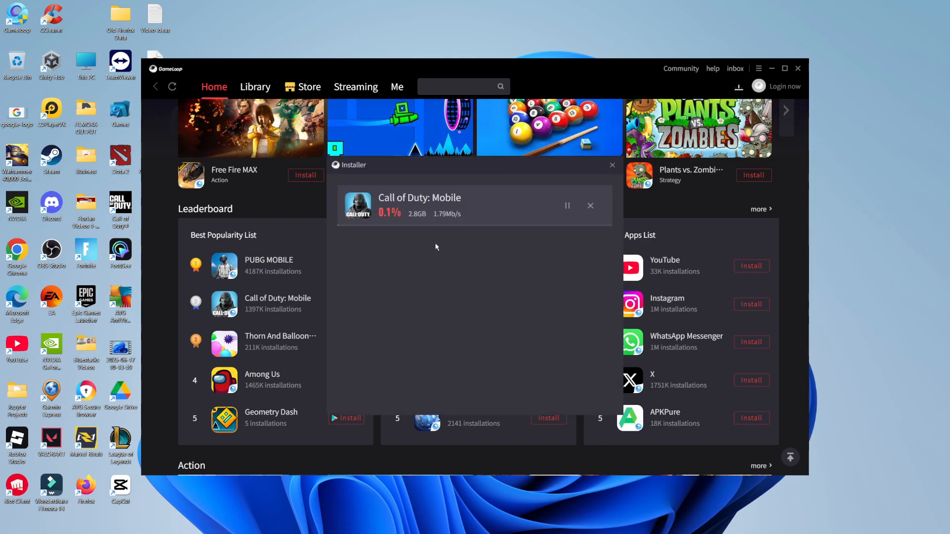
pyautogui.click(589, 205)
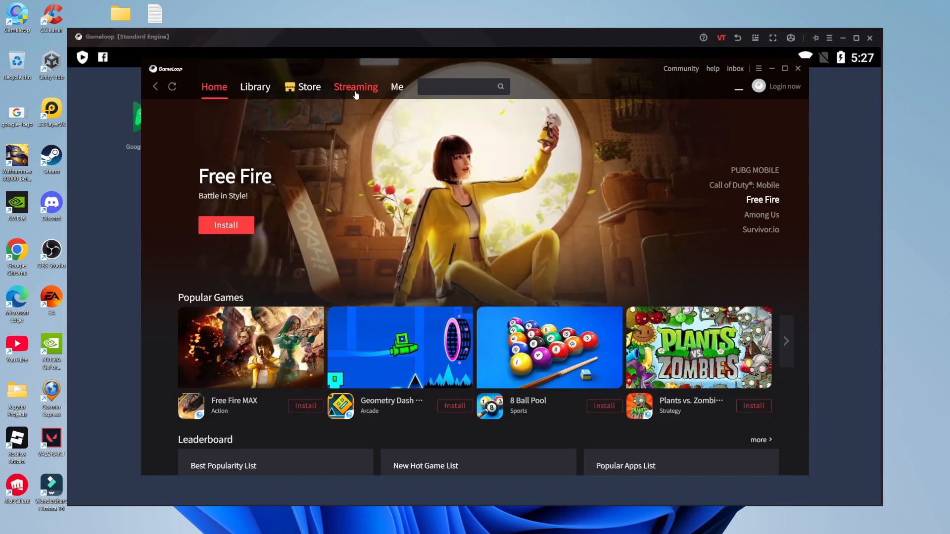
# - Switch to the Me page to see Call of Duty: Mobile under My Games
pyautogui.click(396, 86)
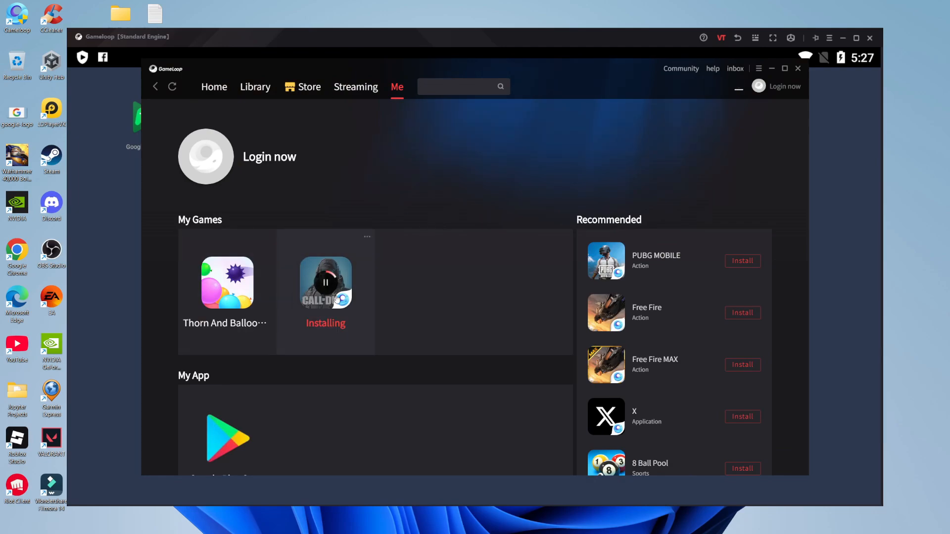
pyautogui.moveTo(536, 271)
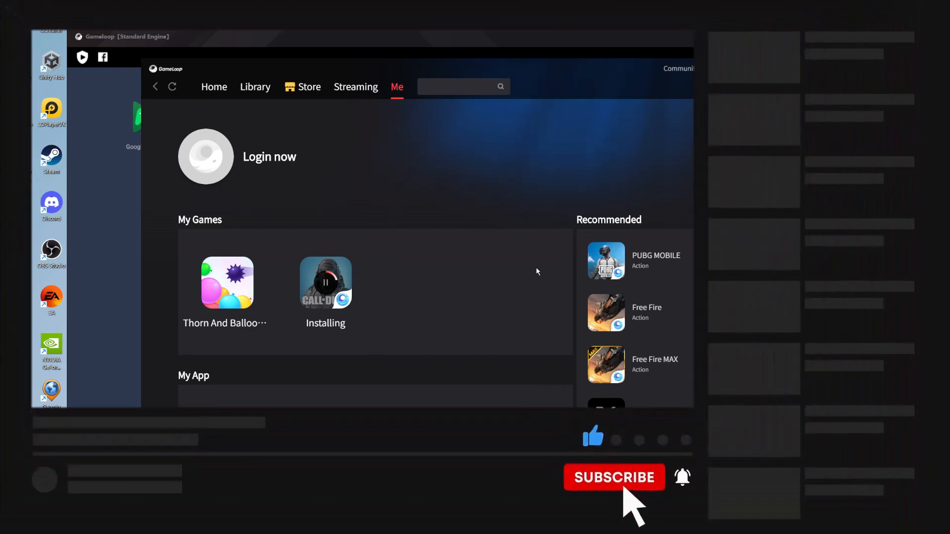
pyautogui.click(613, 477)
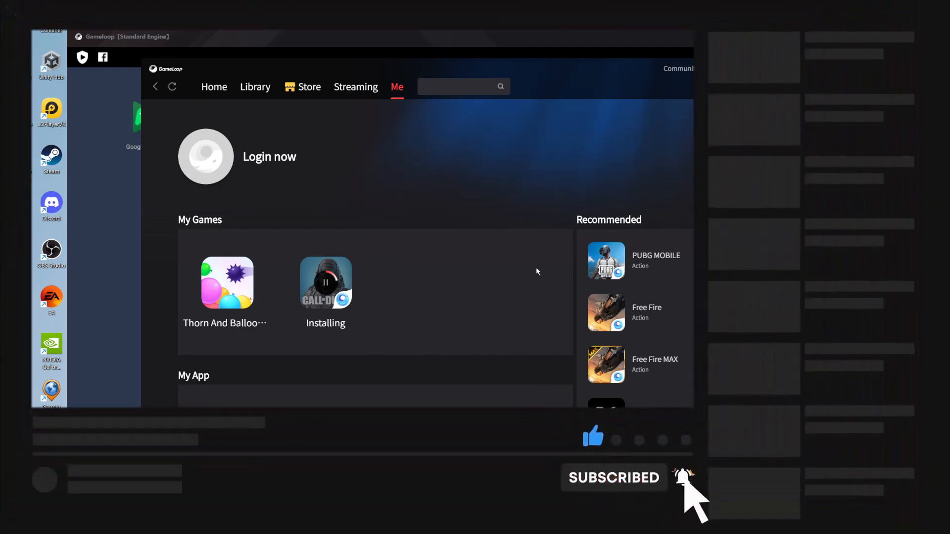